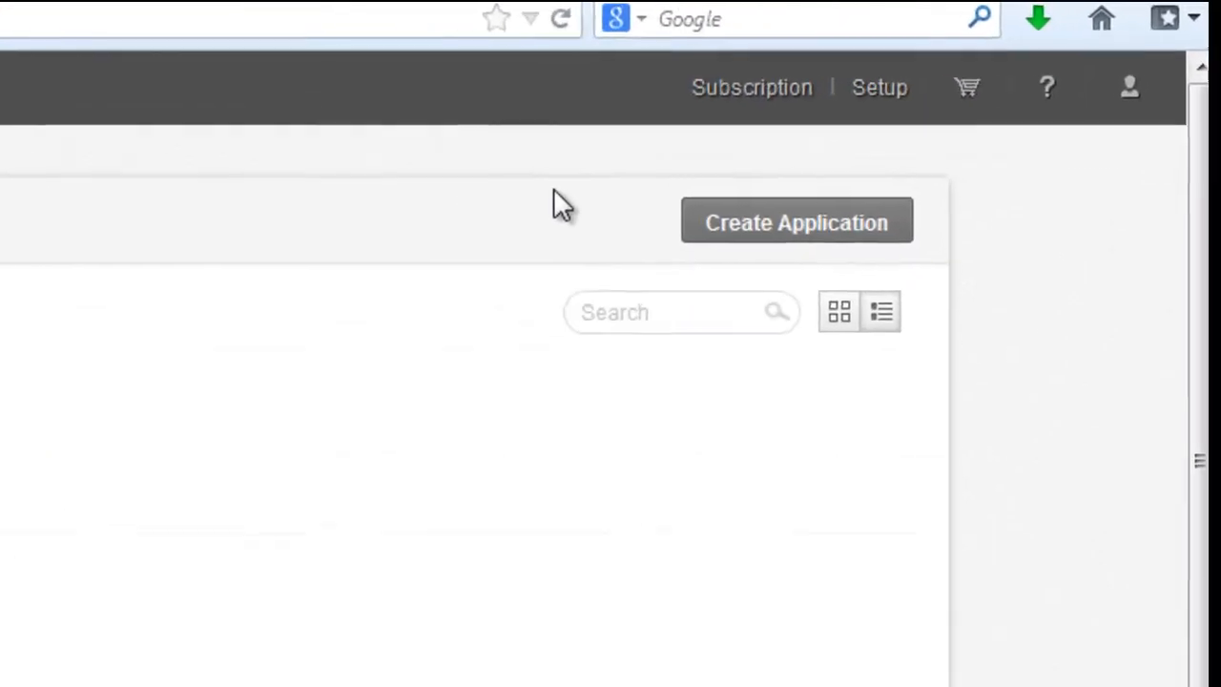
Step: Create a from-scratch application named 'Order Management'
left_click(796, 221)
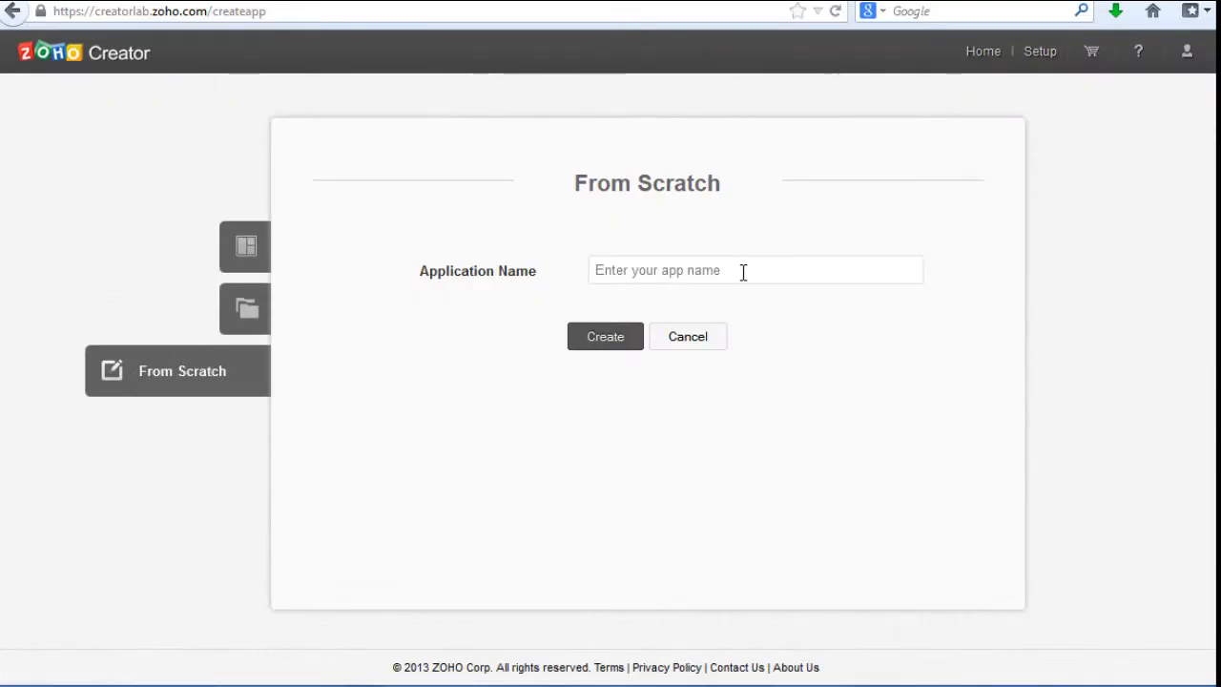
type("O")
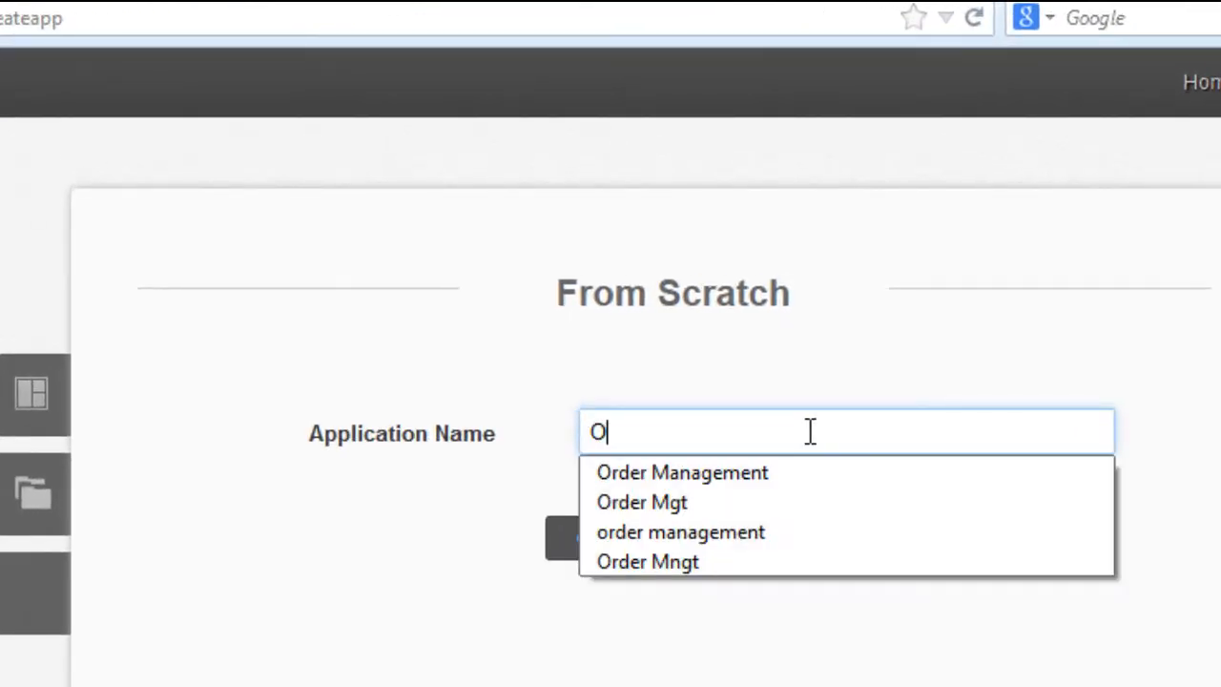
left_click(682, 472)
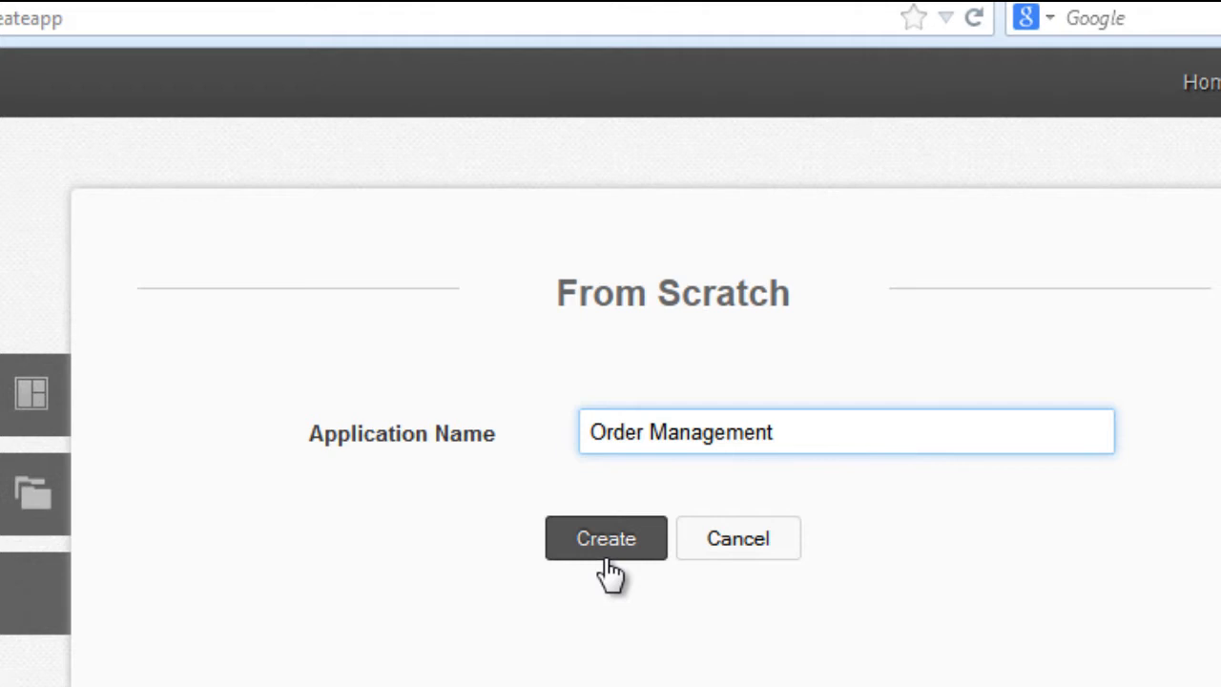
left_click(606, 538)
type("Customer R")
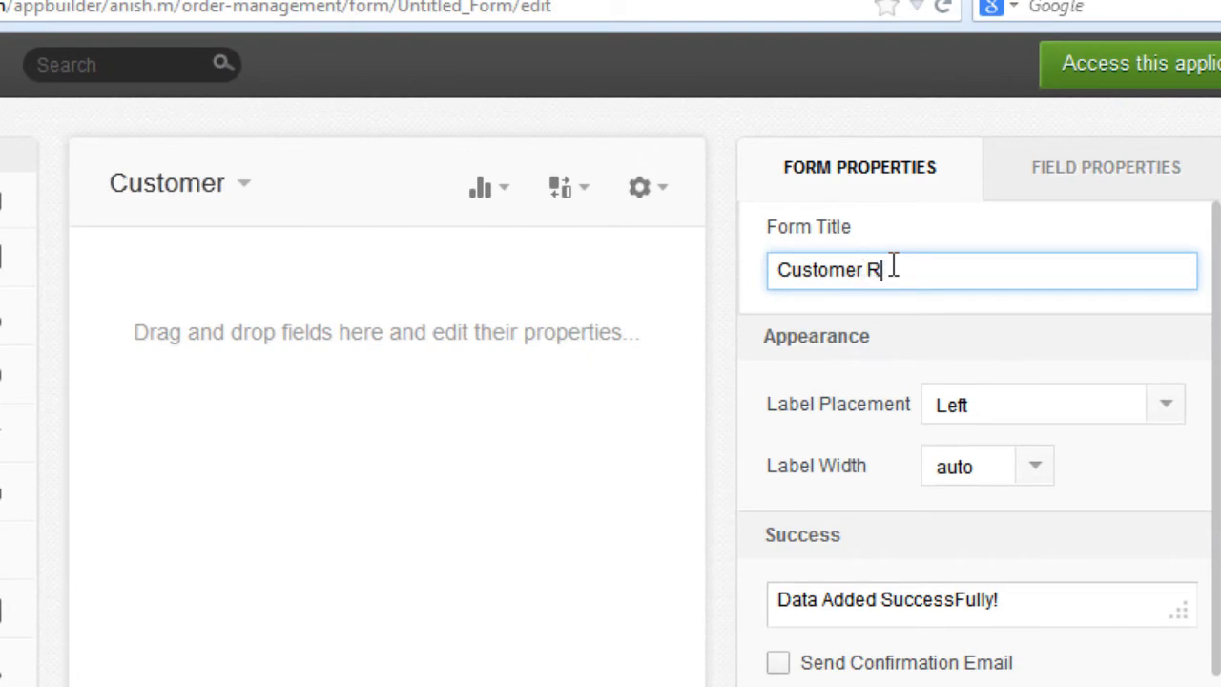
Step: Finish typing the form title 'Customer Requirement'
type("equiremet")
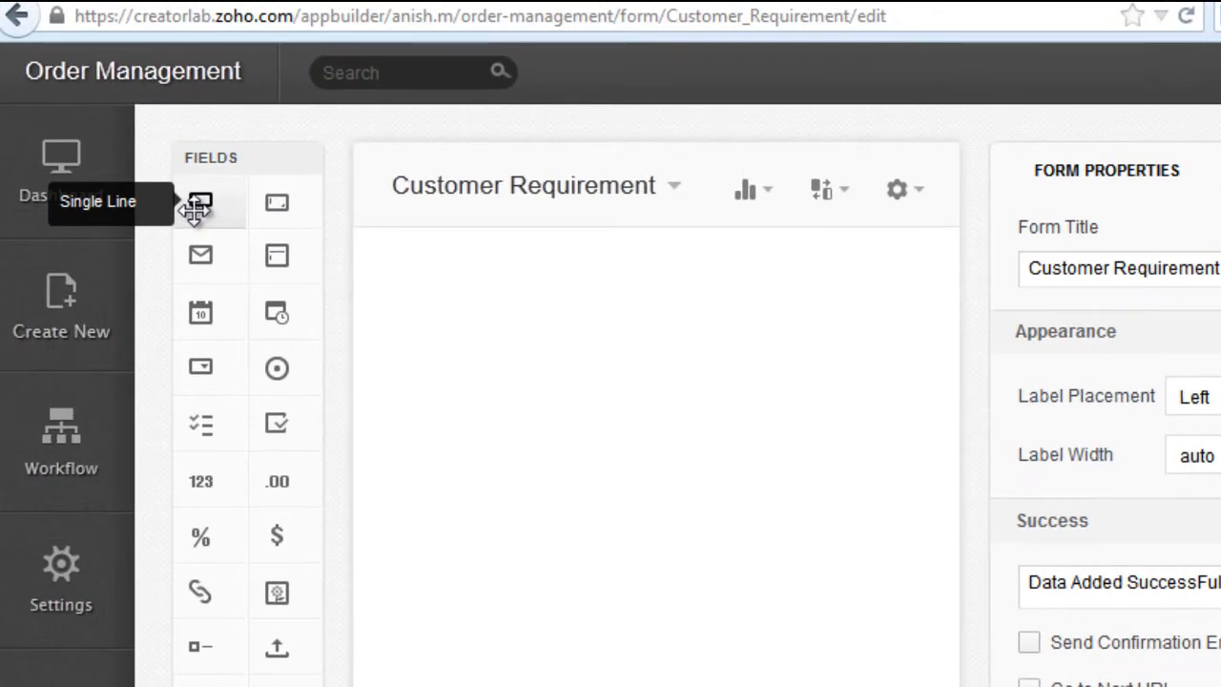
Step: Add a single-line field named 'Product Name' to the form
left_click_drag(199, 203, 487, 281)
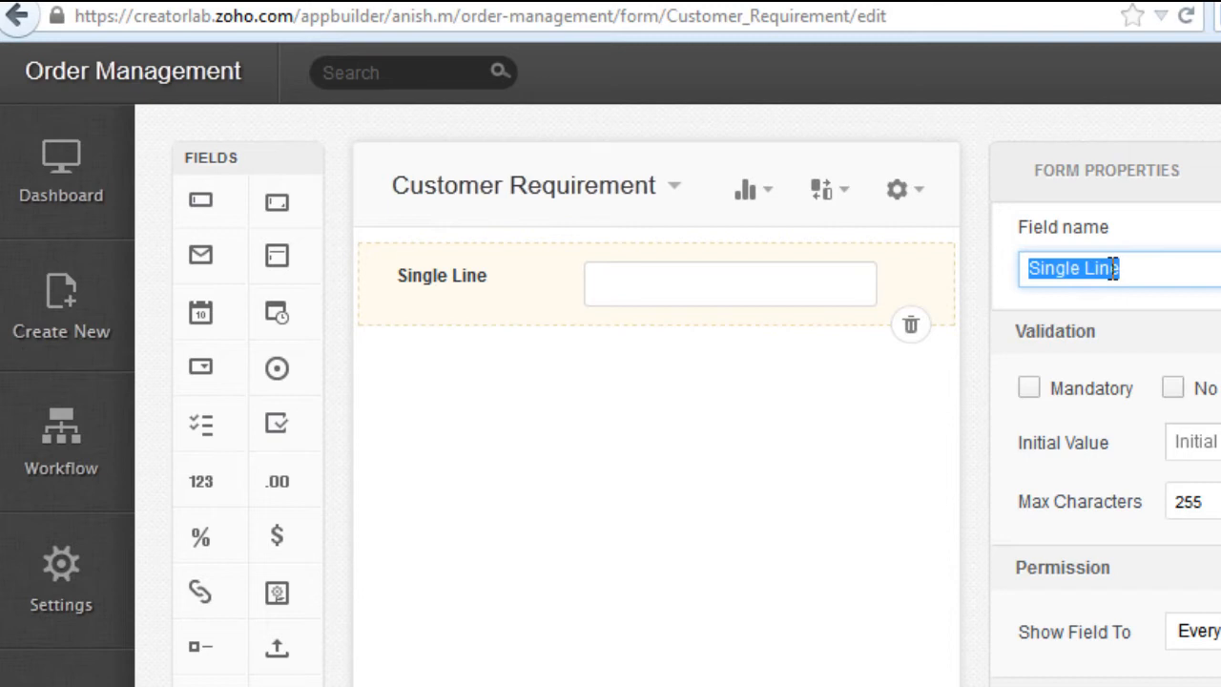
type("Product Nam")
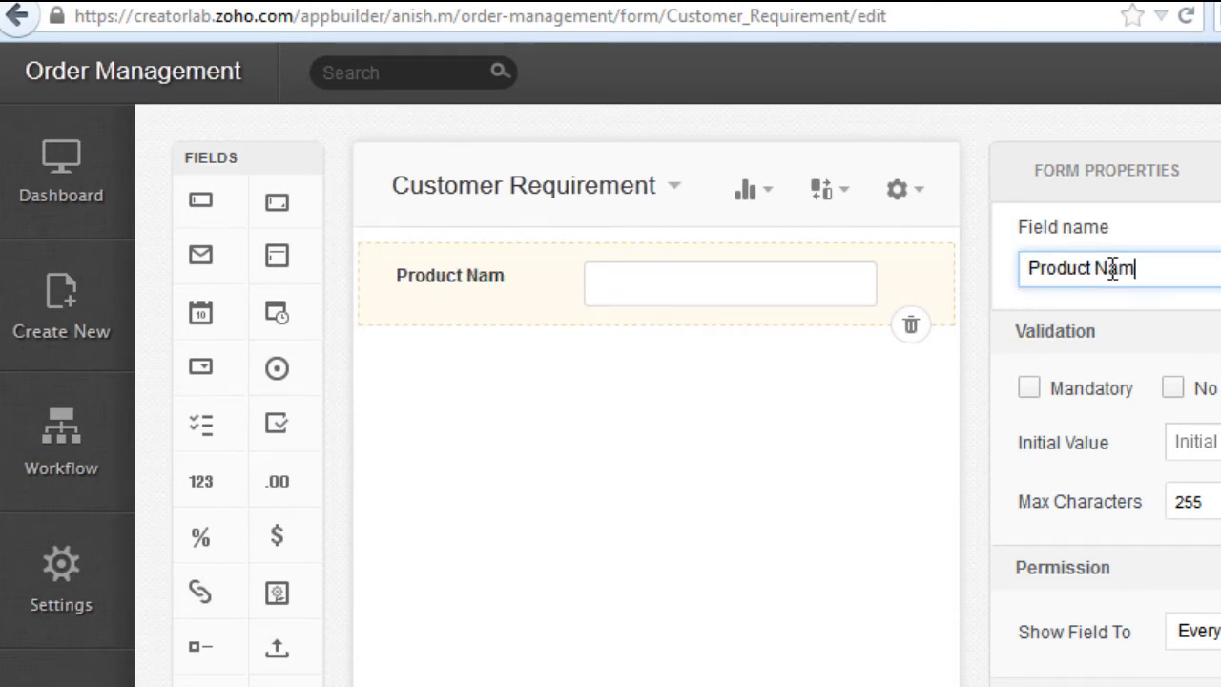
type("e")
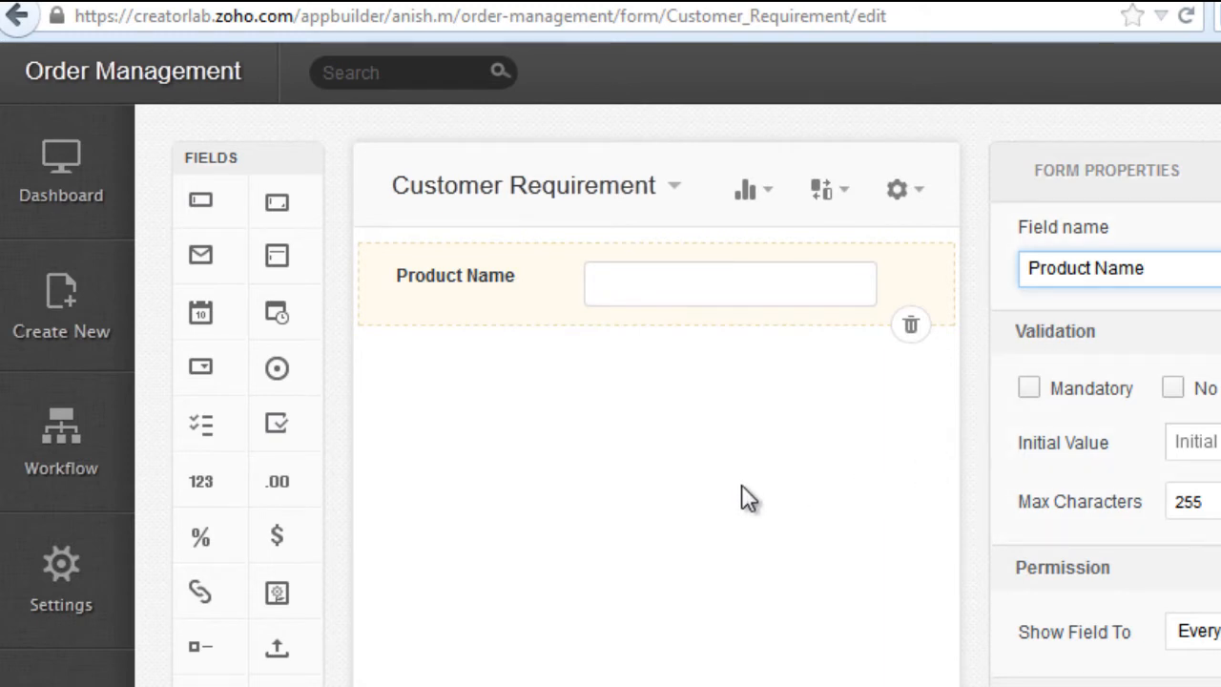
mouse_move(201, 481)
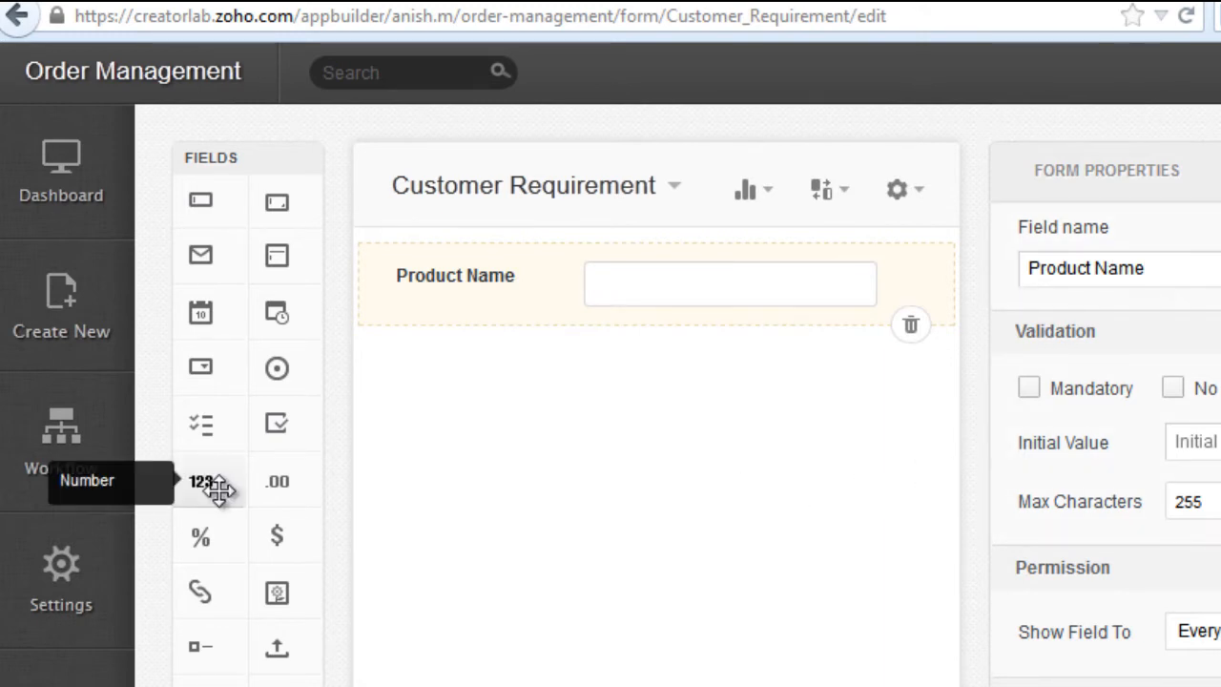
Step: Add a Quantity number field and a multi-line Delivery Address field
left_click_drag(200, 480, 656, 368)
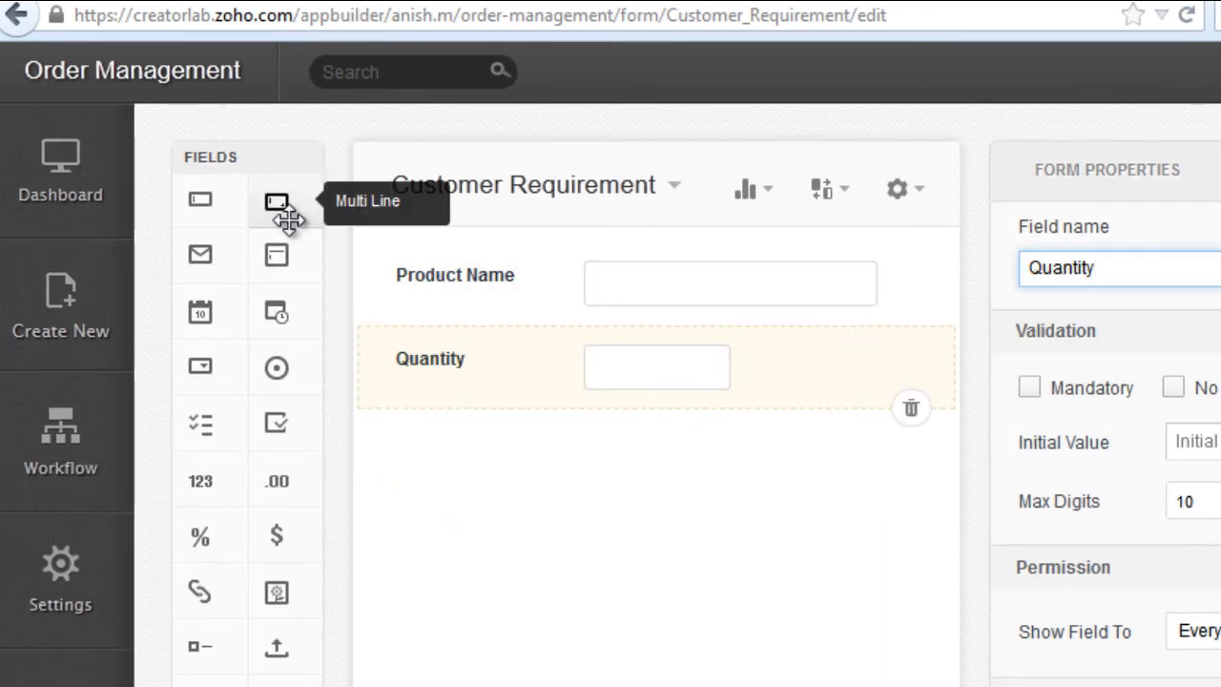
left_click_drag(276, 201, 656, 455)
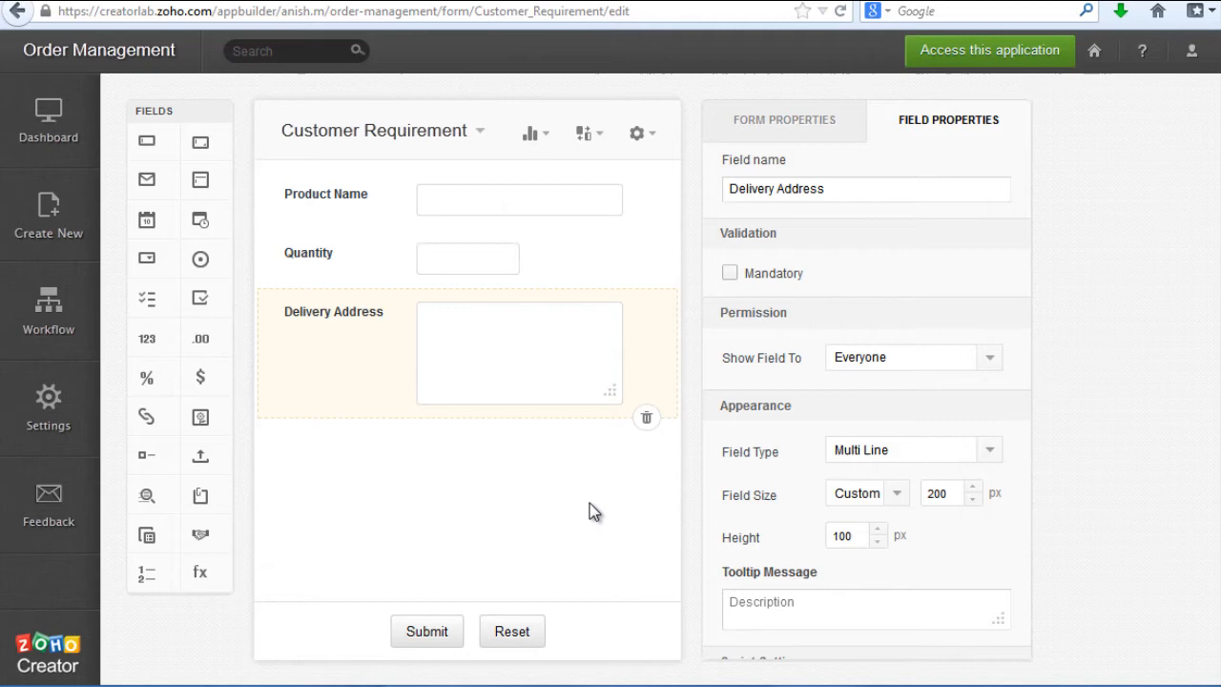
left_click(467, 259)
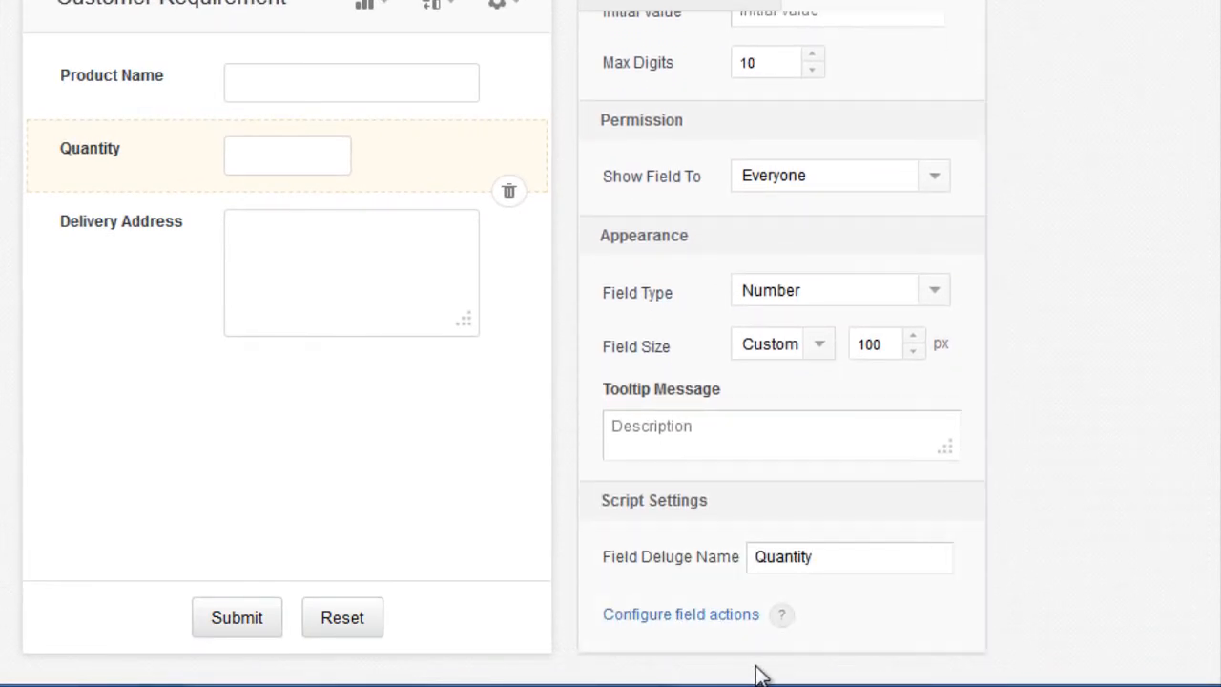
Step: Open the Quantity field's Configure field actions script editor
left_click(681, 614)
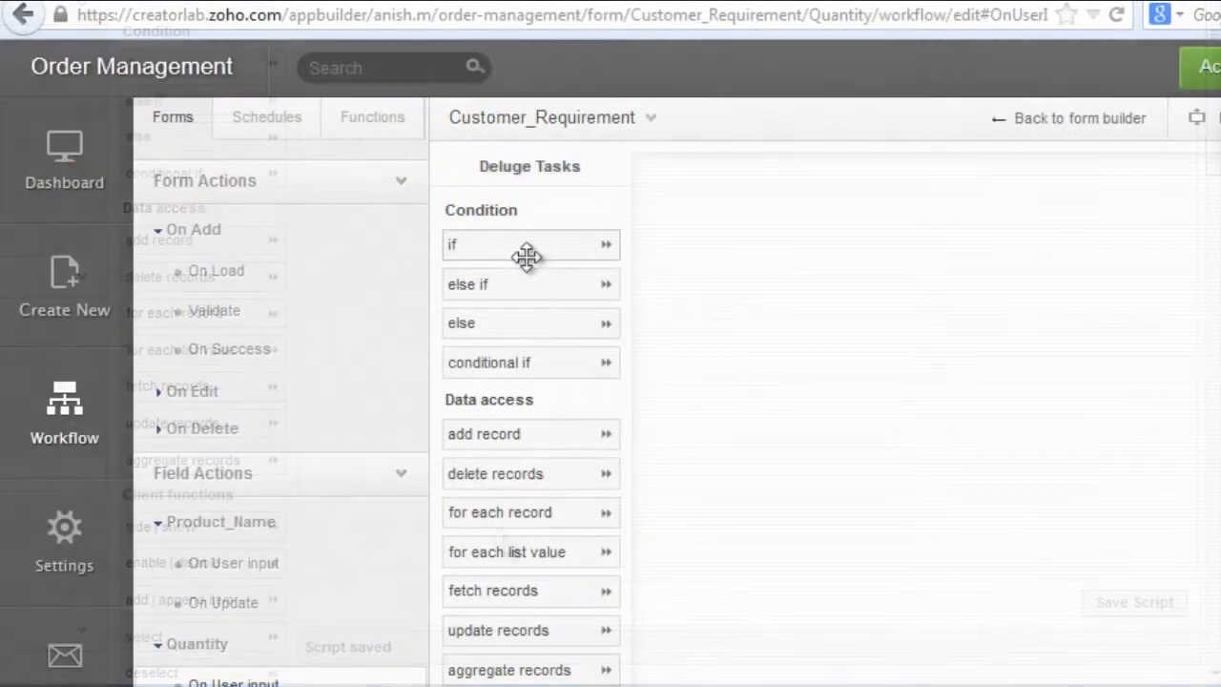
Step: Add an if Quantity >= 100 block alerting 'You are eligible for quantity discounts'
left_click(531, 244)
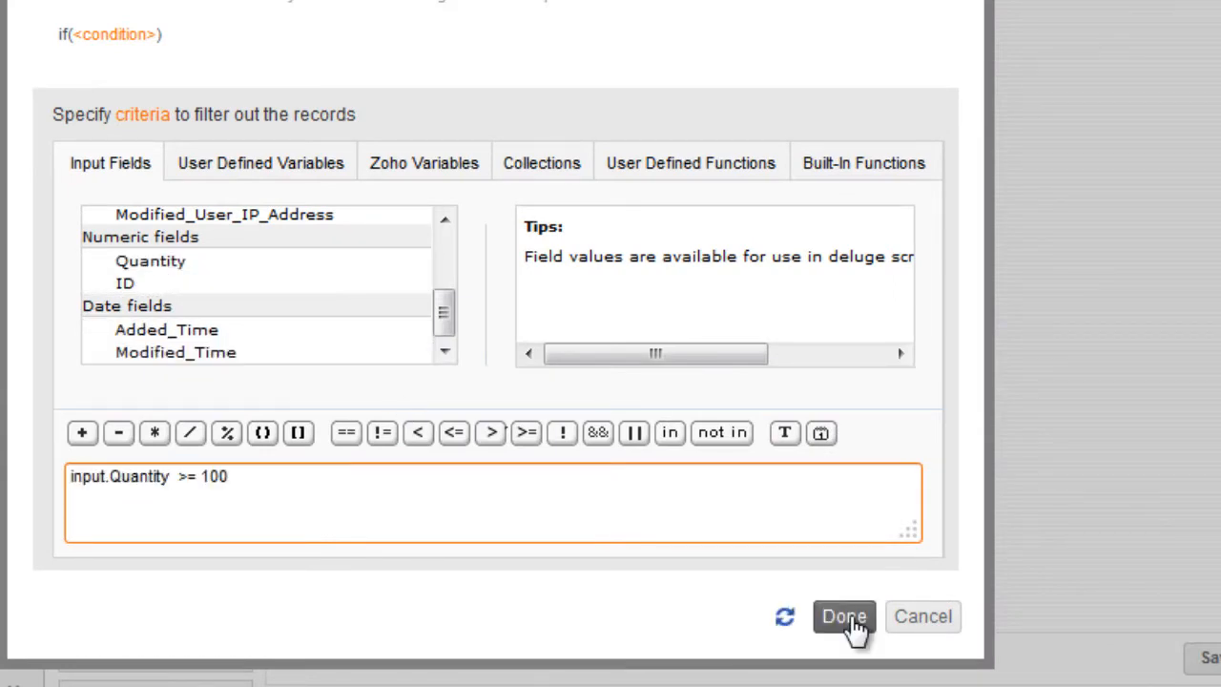
left_click(843, 616)
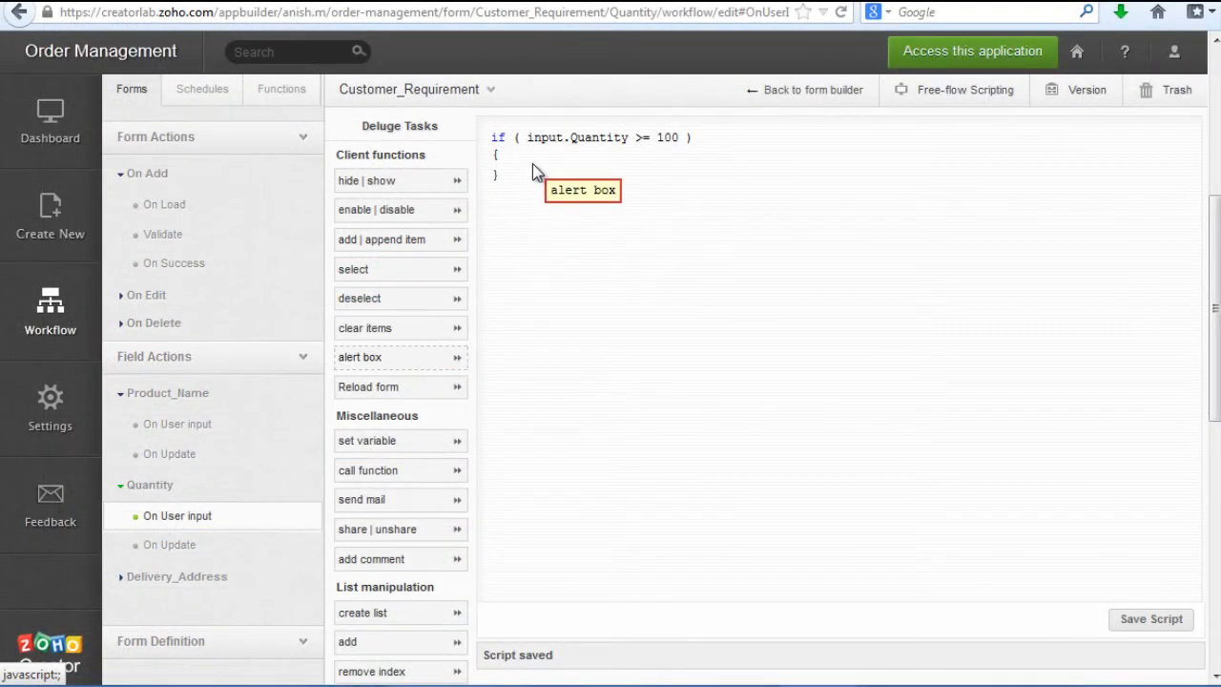
left_click(582, 190)
type("\"You are eligible for quantity discounts\"")
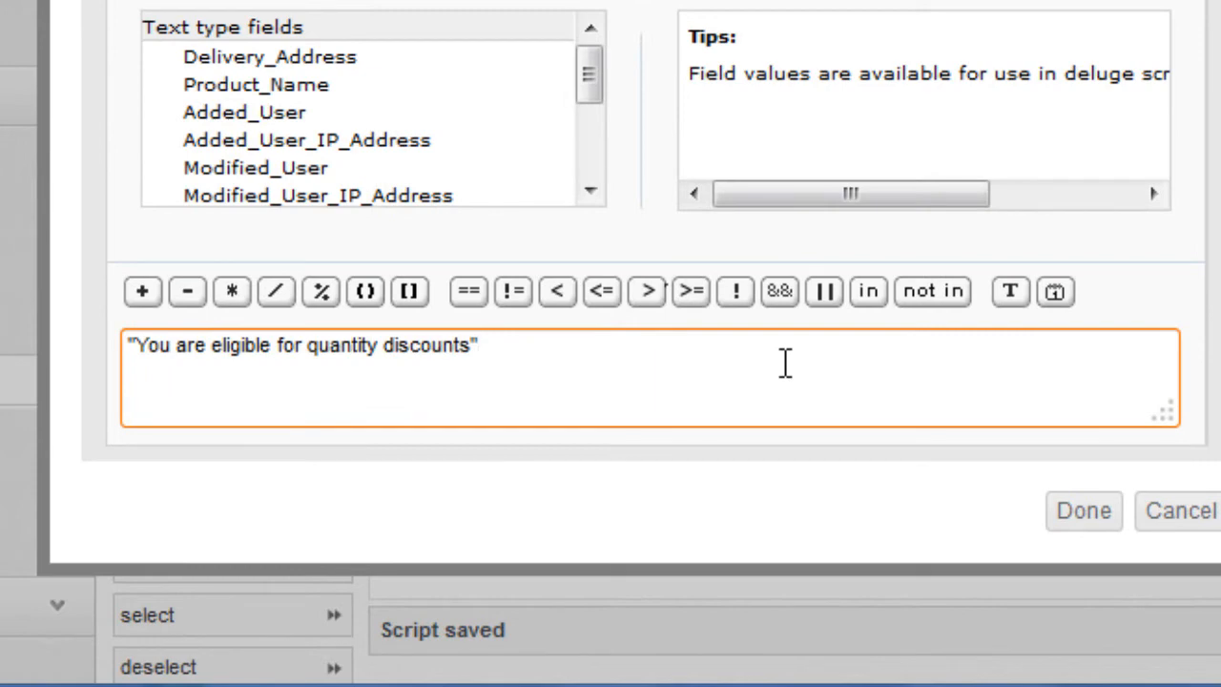
left_click(1083, 511)
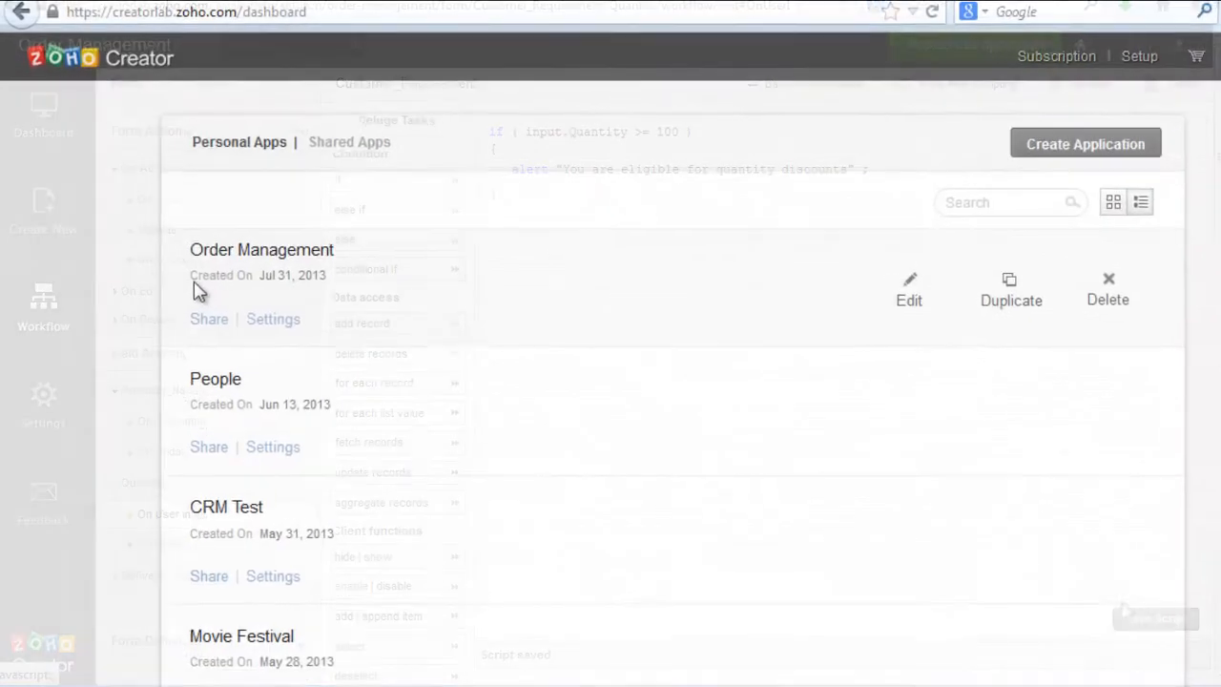
Step: In the live Order Management app, pick iPhone, enter quantity 110, and dismiss the alert
left_click(261, 249)
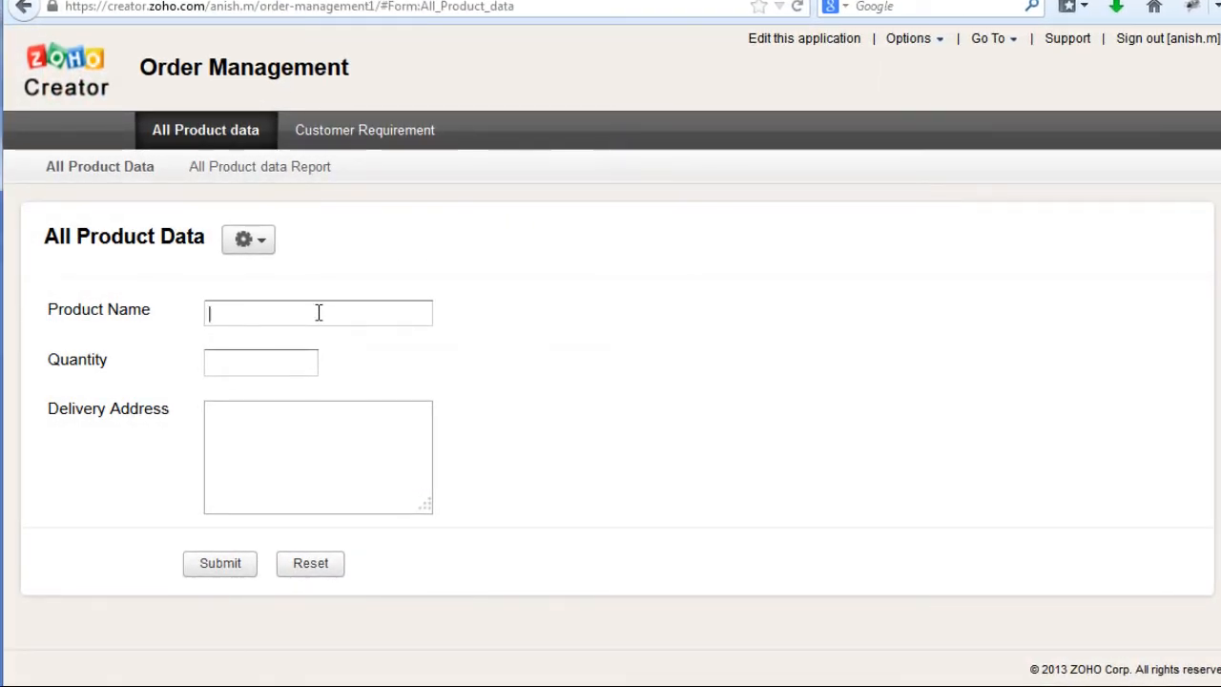
type("i")
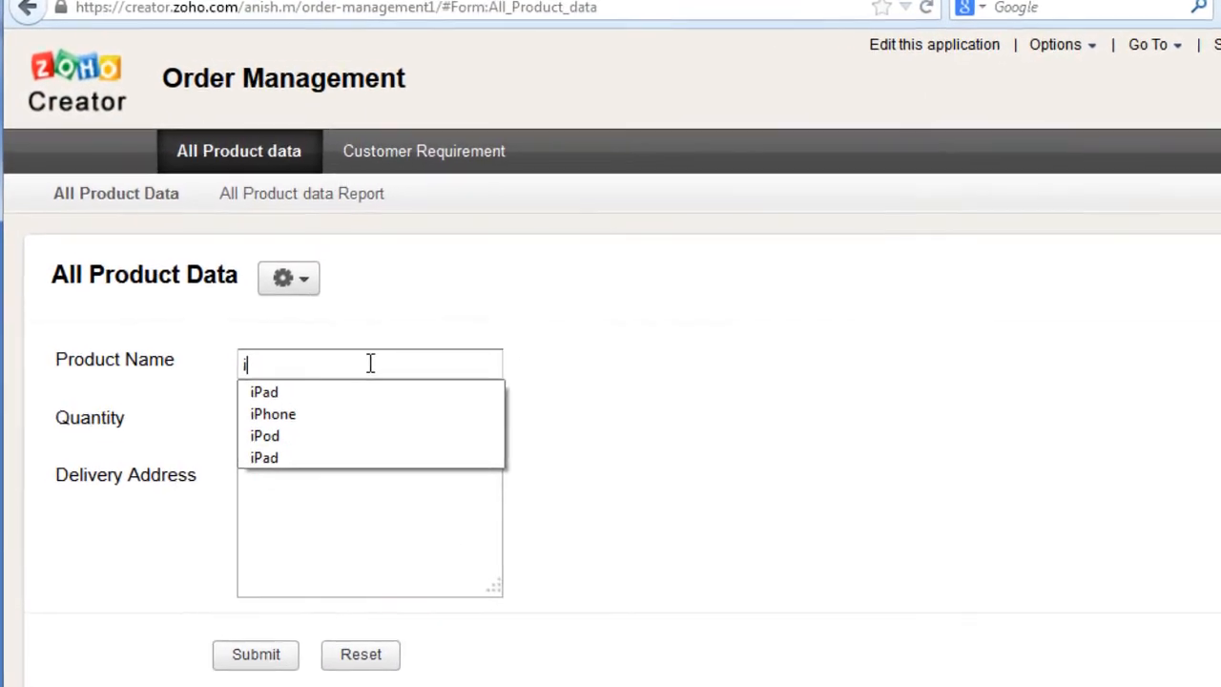
left_click(272, 413)
type("110")
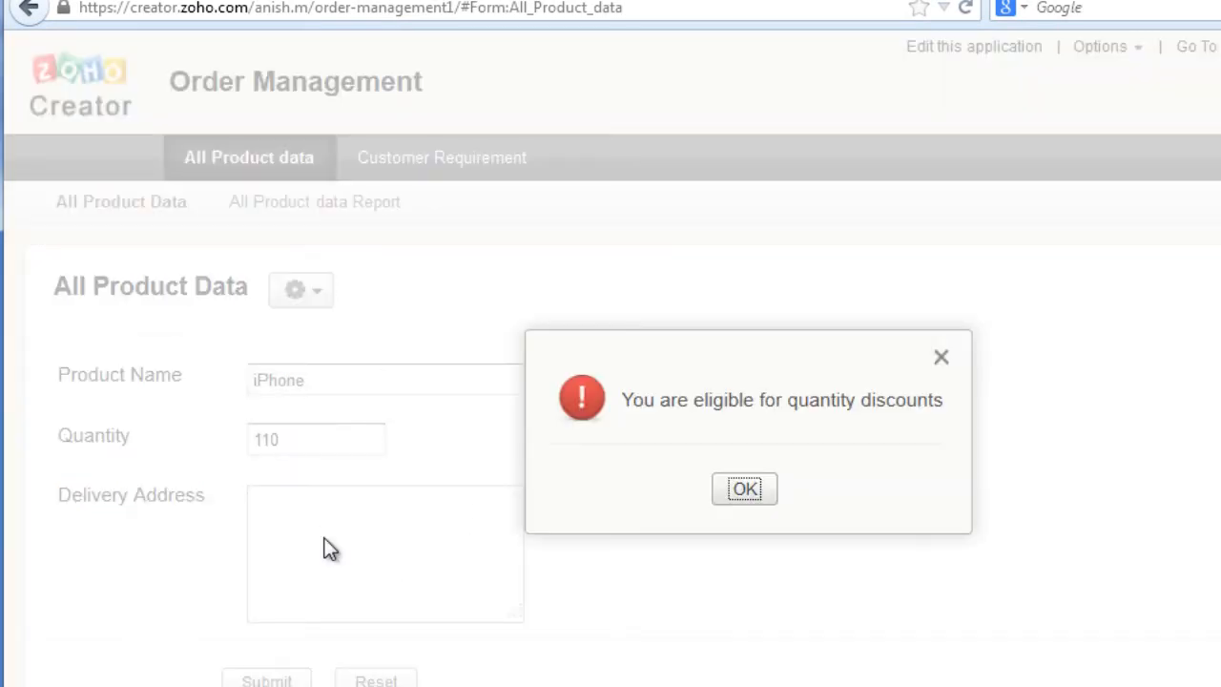
left_click(745, 489)
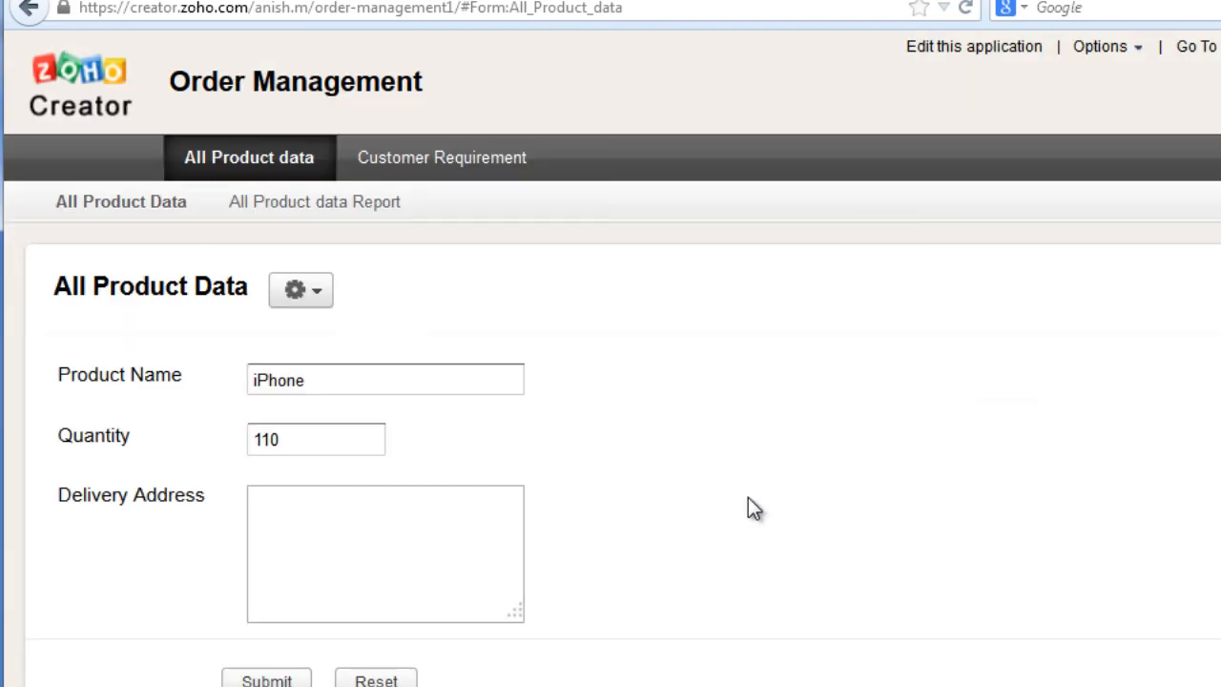